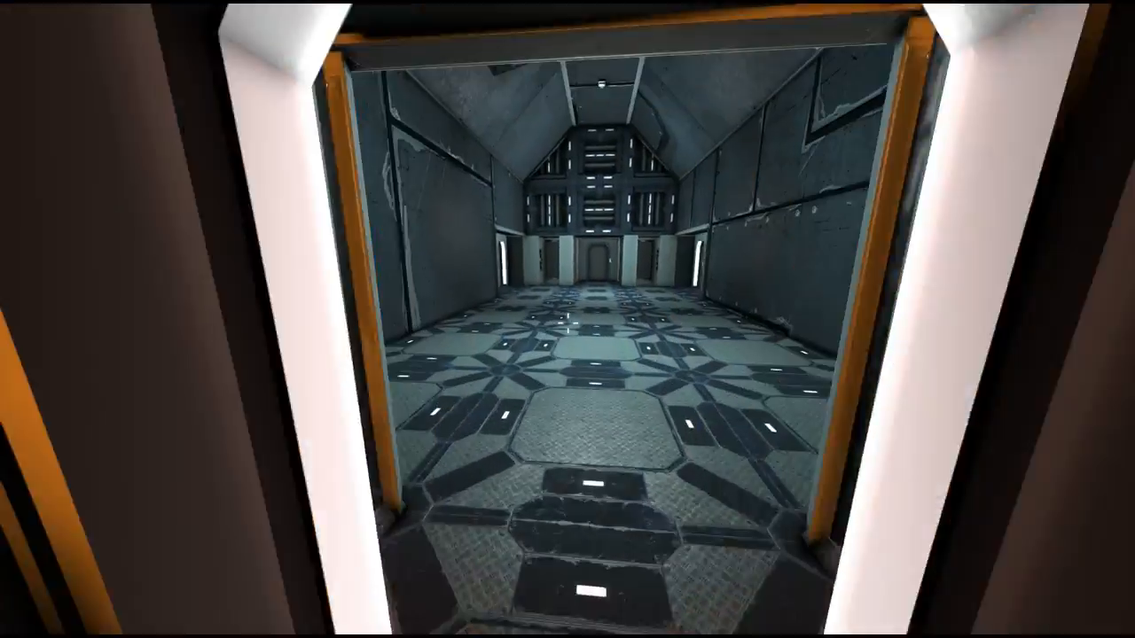
mouse_move(567, 319)
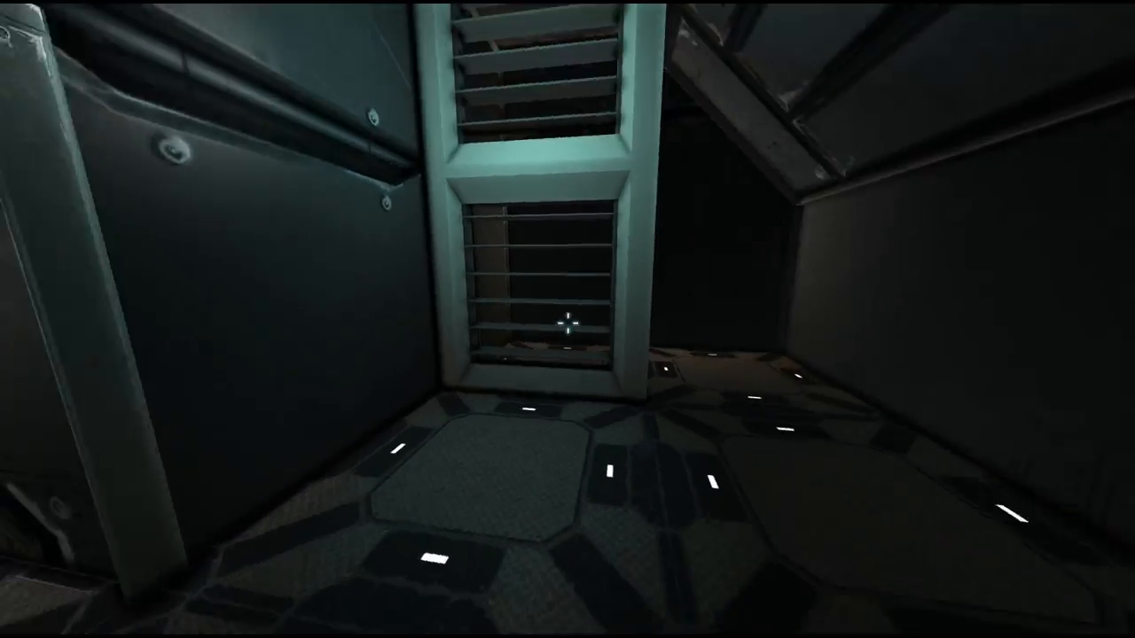
mouse_move(568, 320)
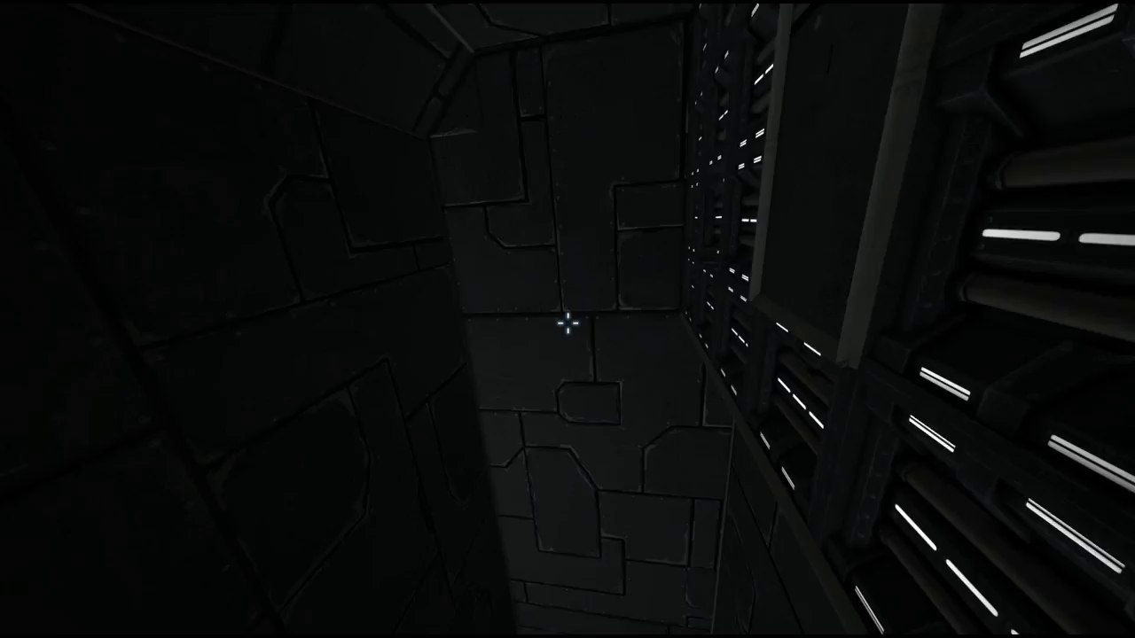
mouse_move(568, 319)
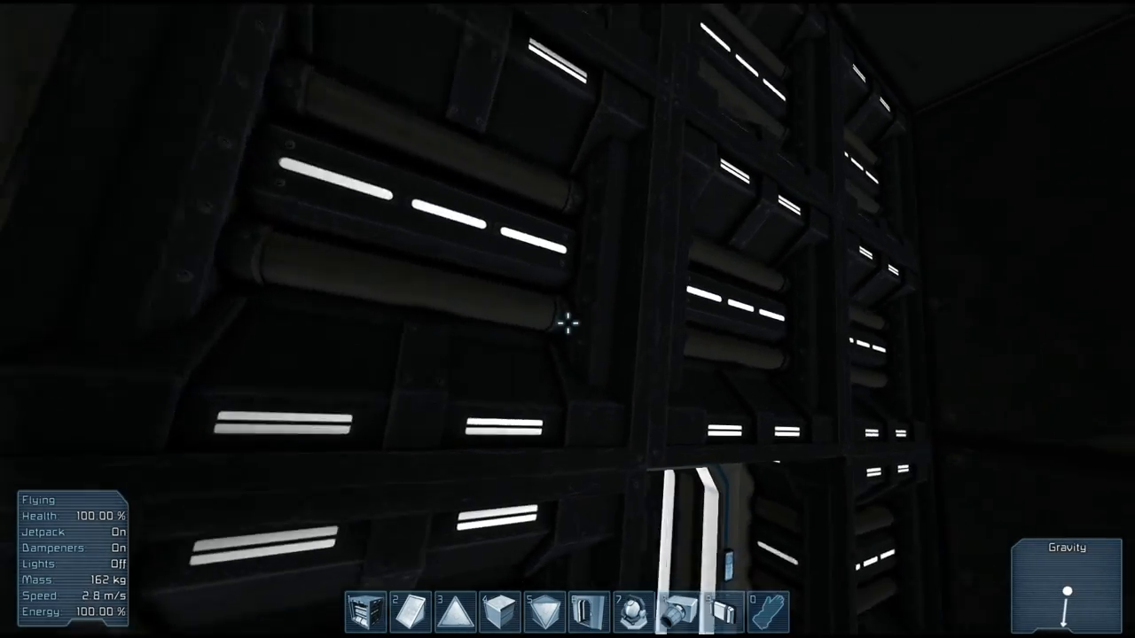
mouse_move(567, 319)
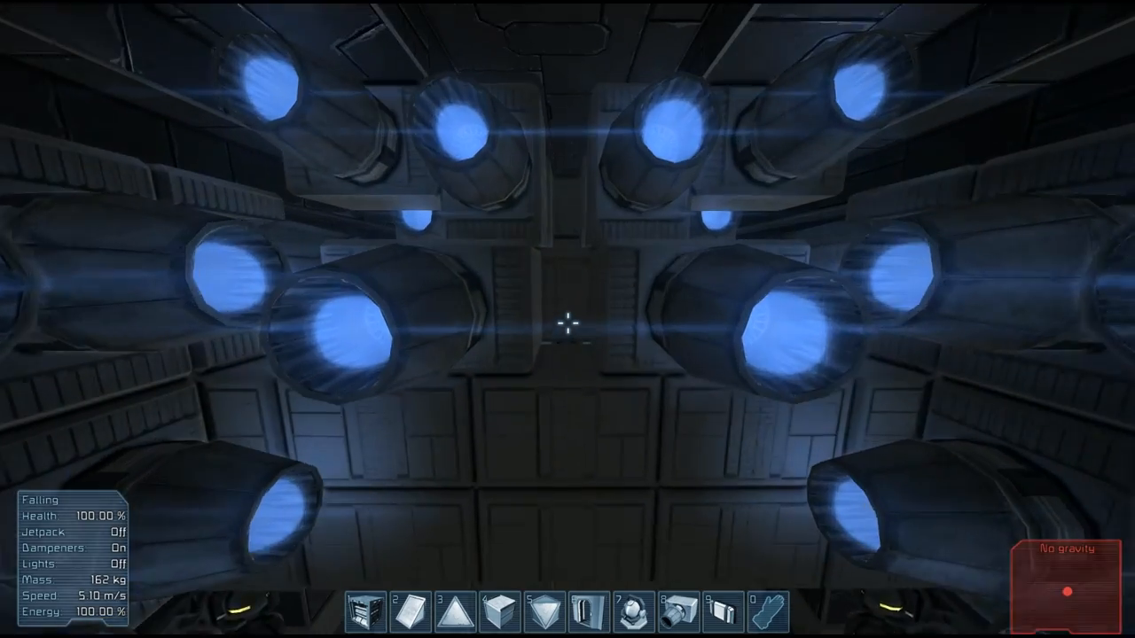
Study the ring of blue-glowing thrusters, then reach the keypad door in the brown room
key("j")
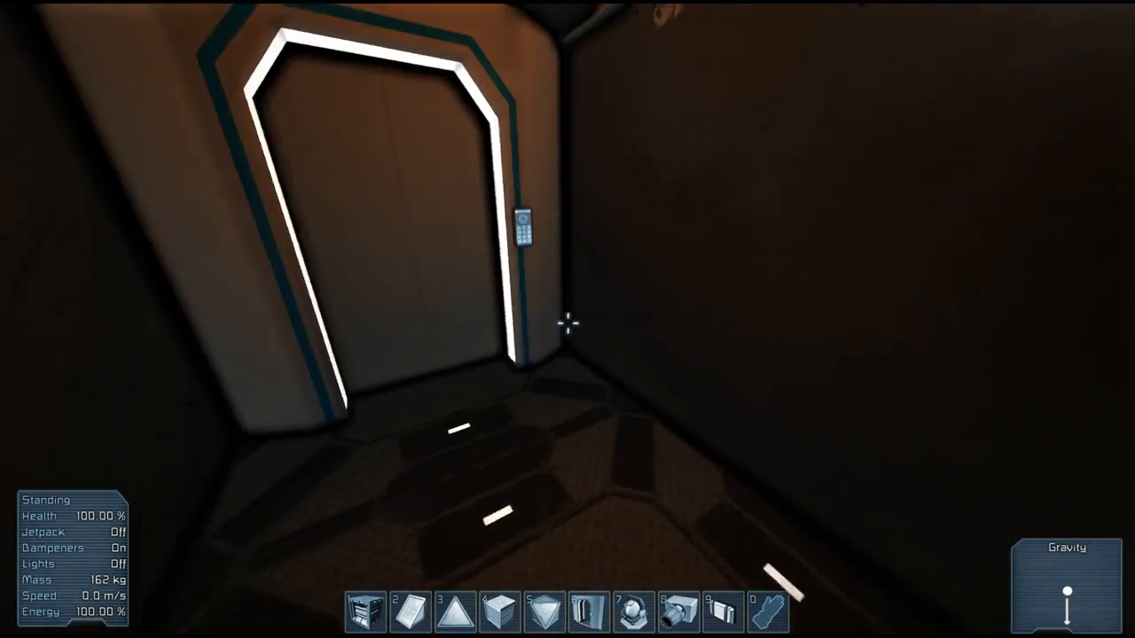
Jetpack across the dark machinery hall and land at the base of the white shaft
key("w")
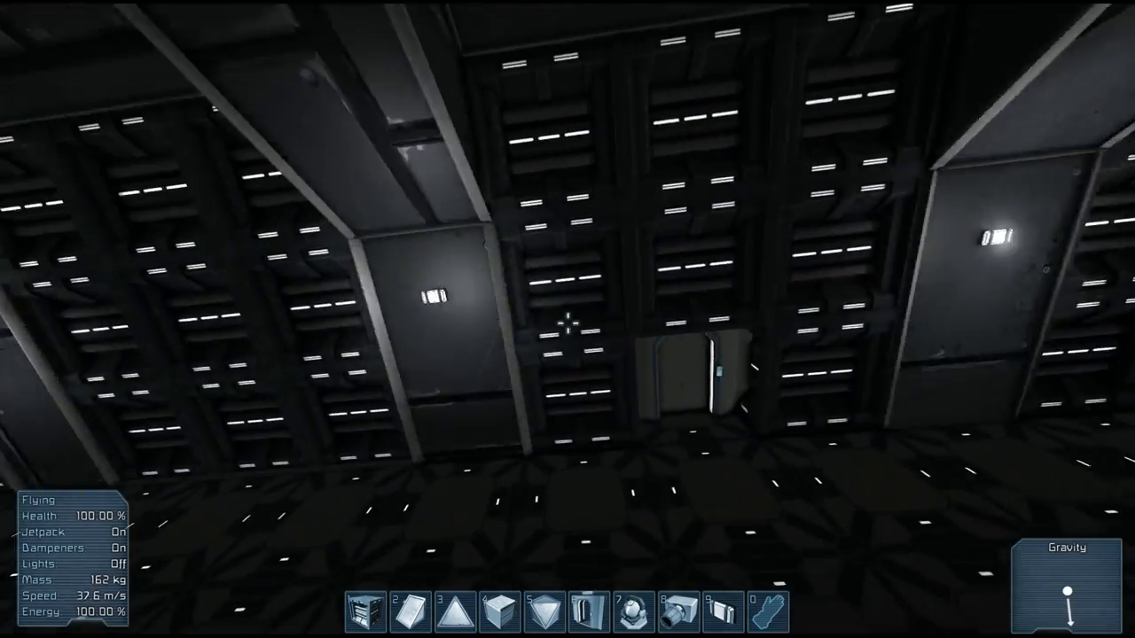
key("j")
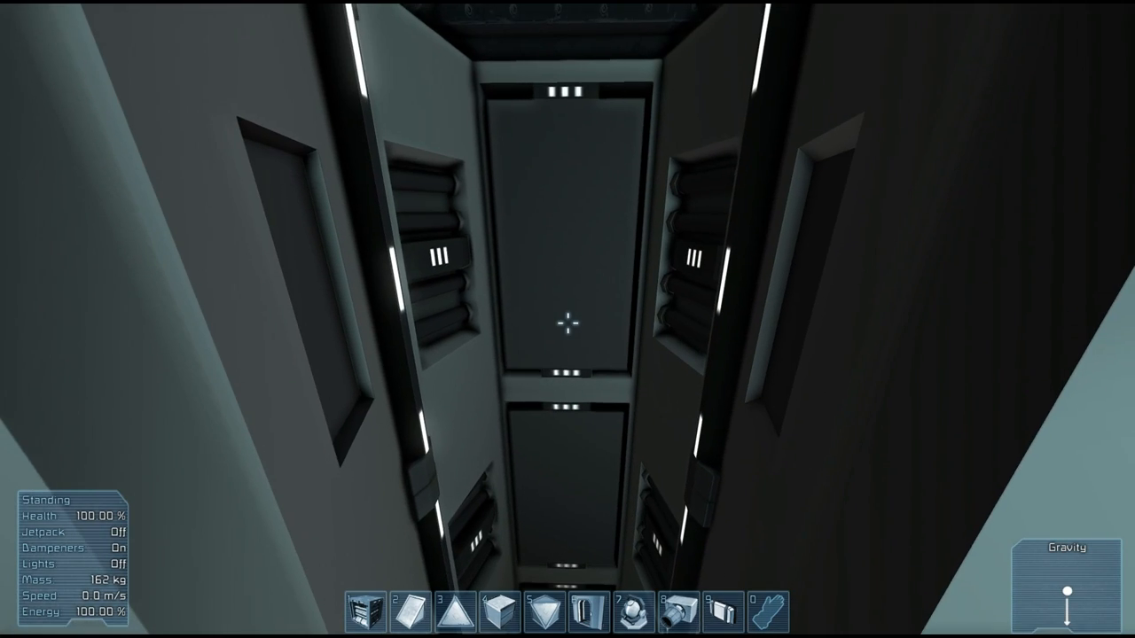
key("J")
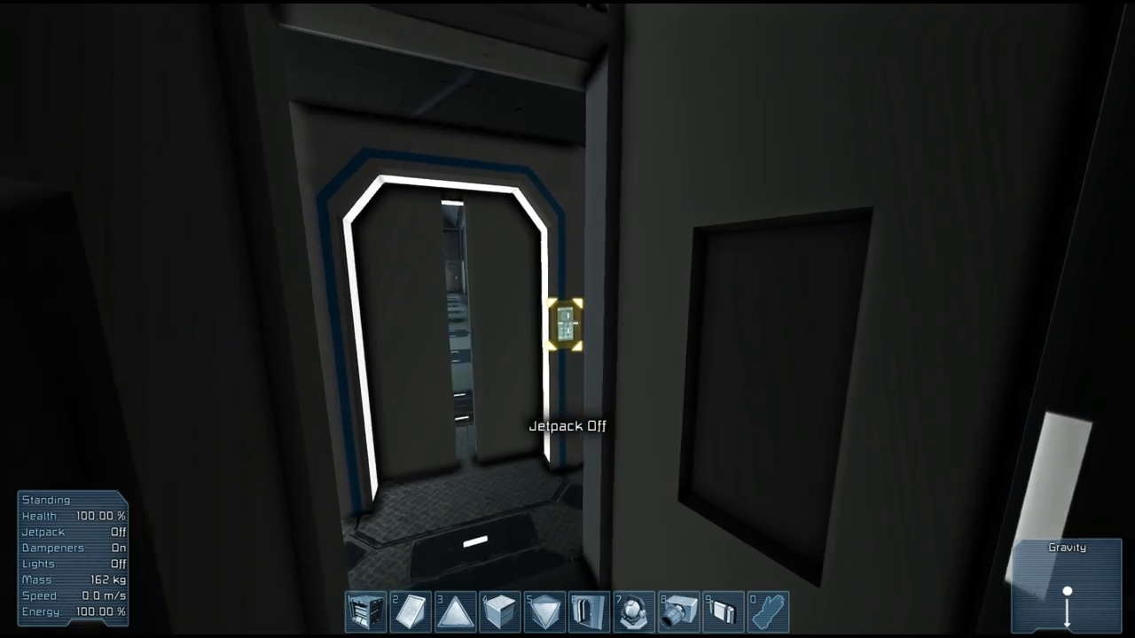
mouse_move(568, 320)
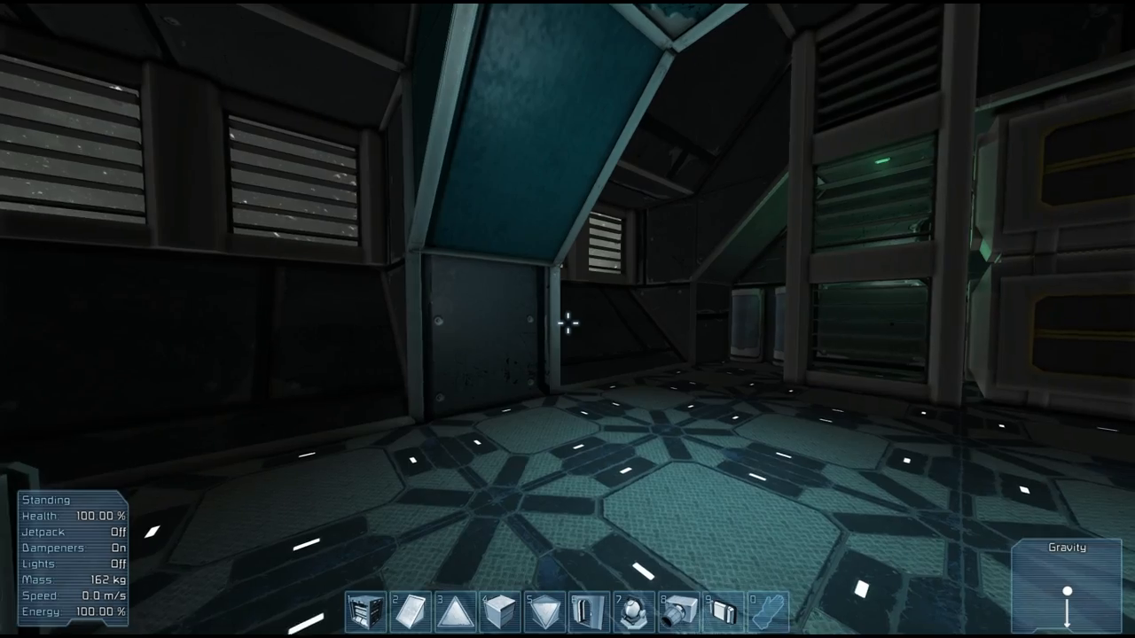
mouse_move(568, 319)
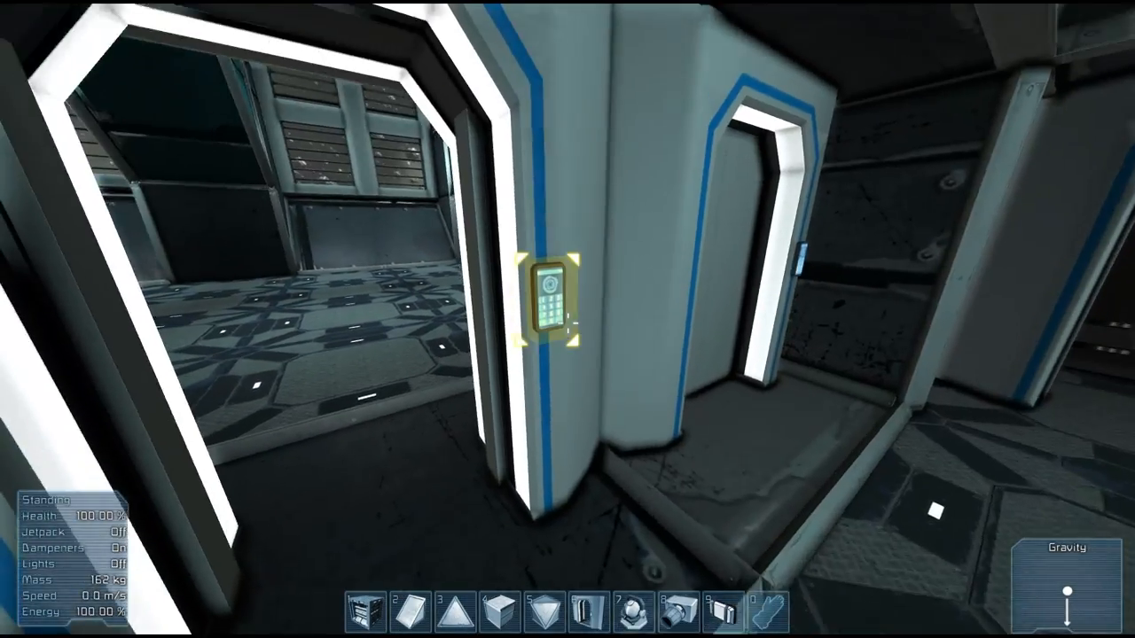
Walk to the two white-framed doorways and face the keypad panel between them
key("J")
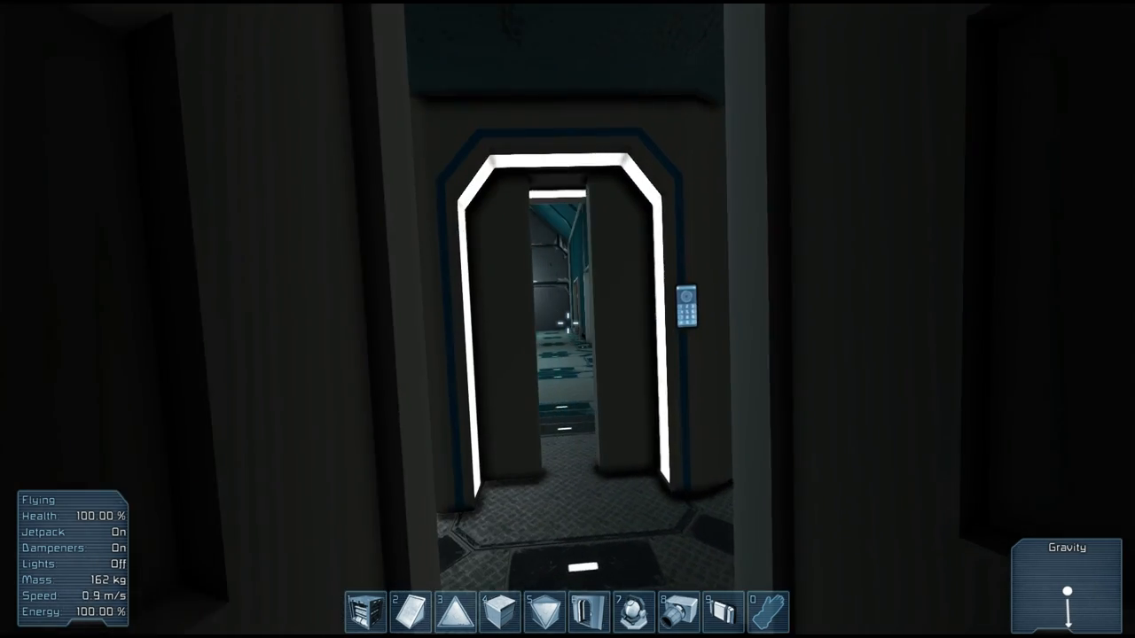
Walk, then fly, through the sliding-door passage to the closed lit door
key("j")
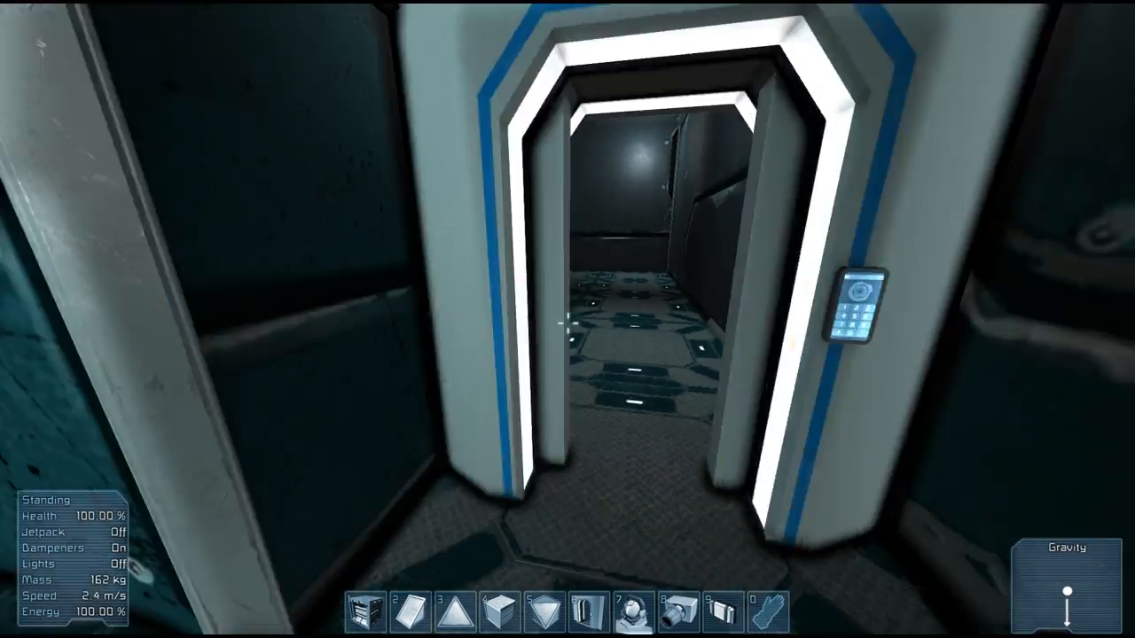
key("j")
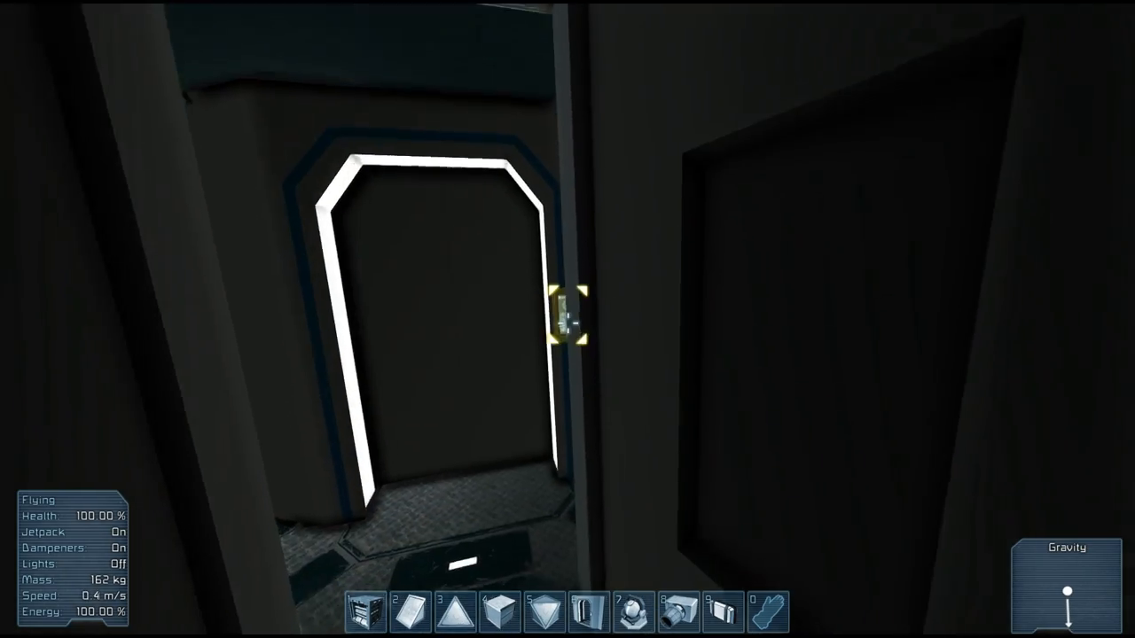
Walk around the teal-tiled hall on foot, then fly back toward the doorway passage
key("j")
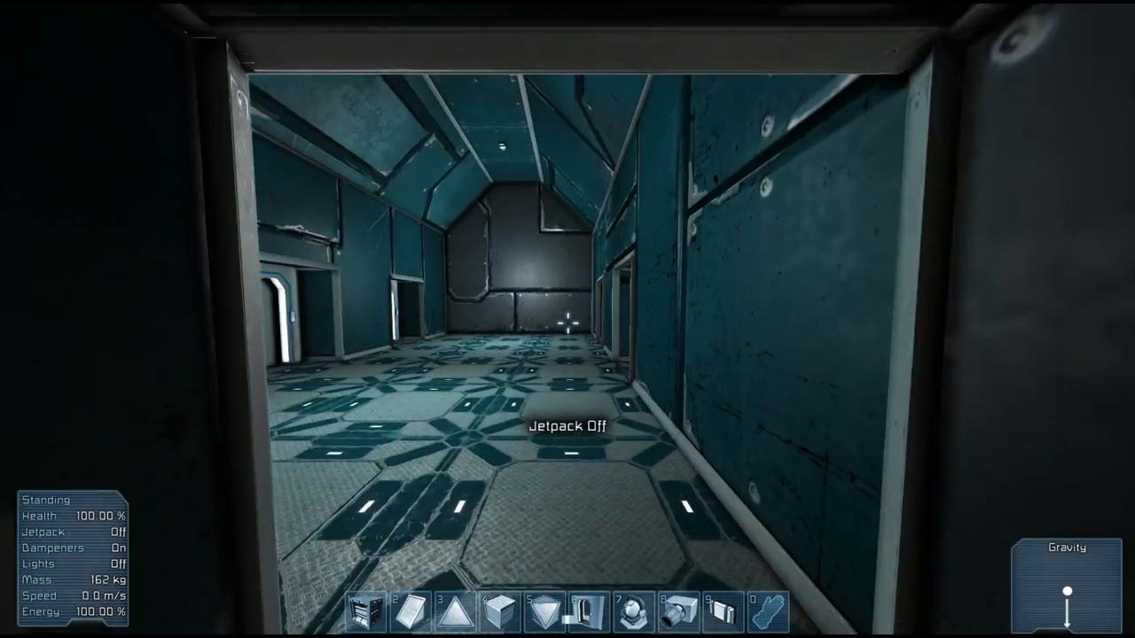
mouse_move(567, 266)
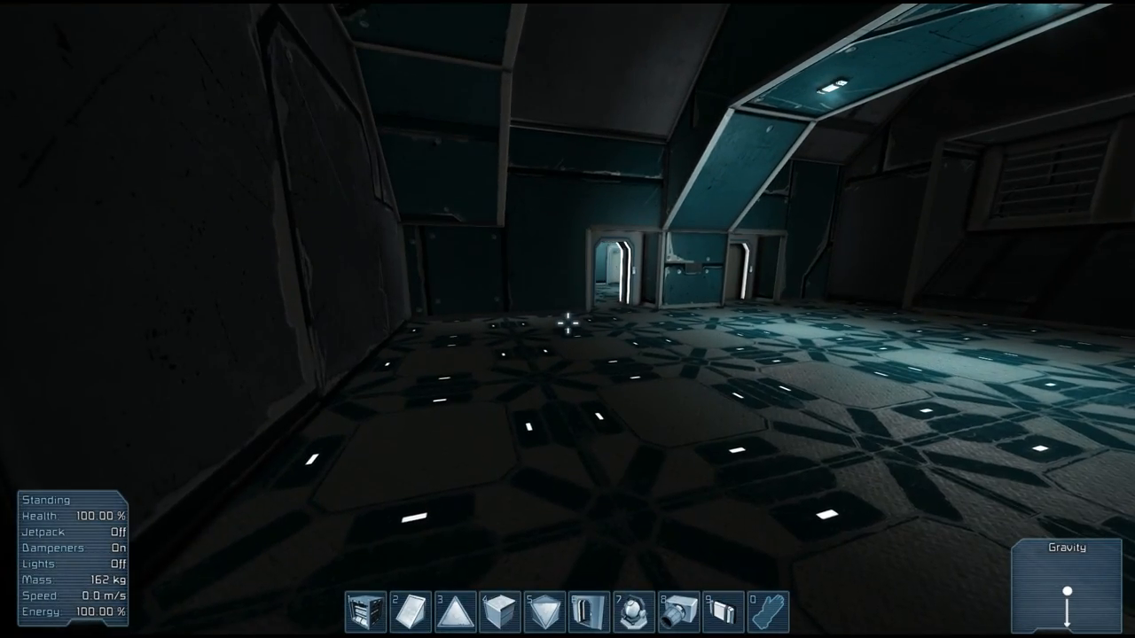
key("w")
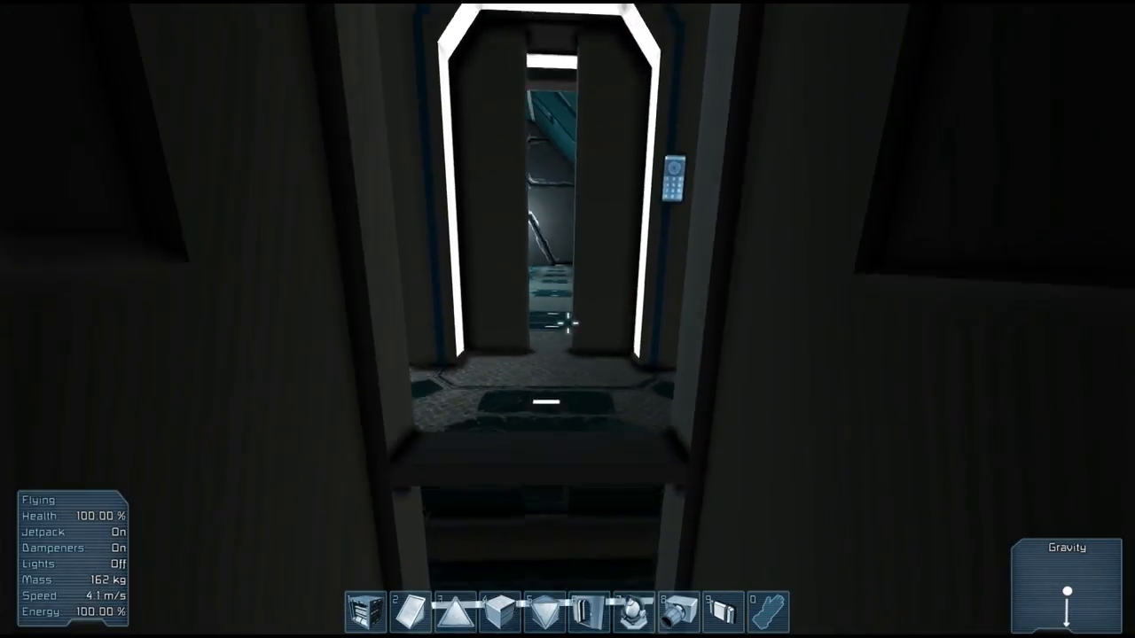
Land, climb the vertical shaft into the orange corridor, then fly toward the doorways
key("j")
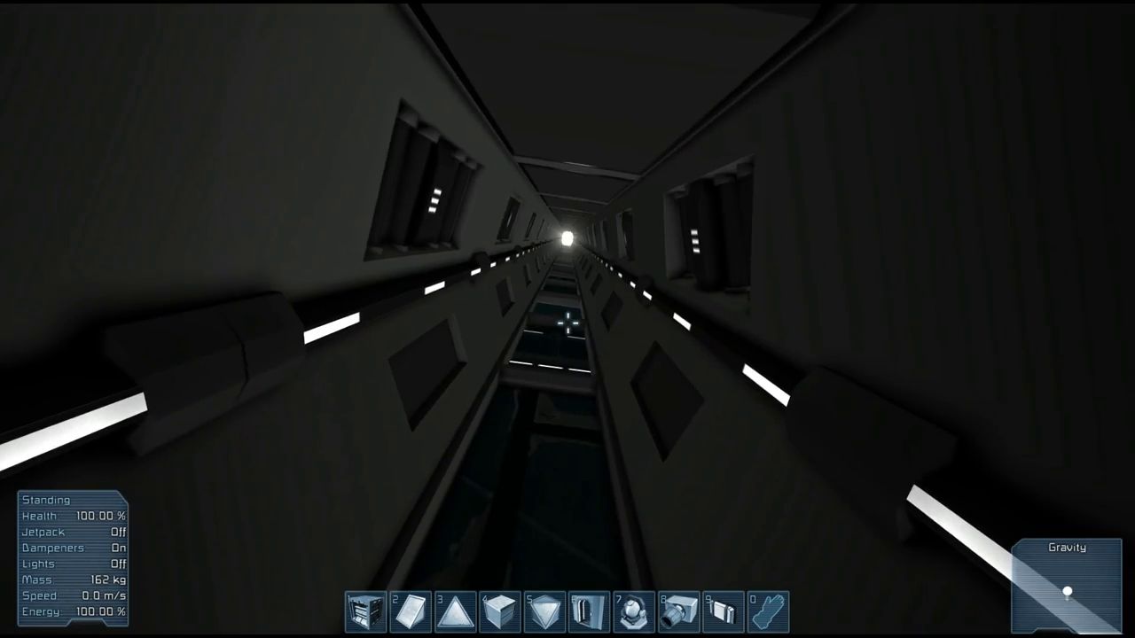
key("w")
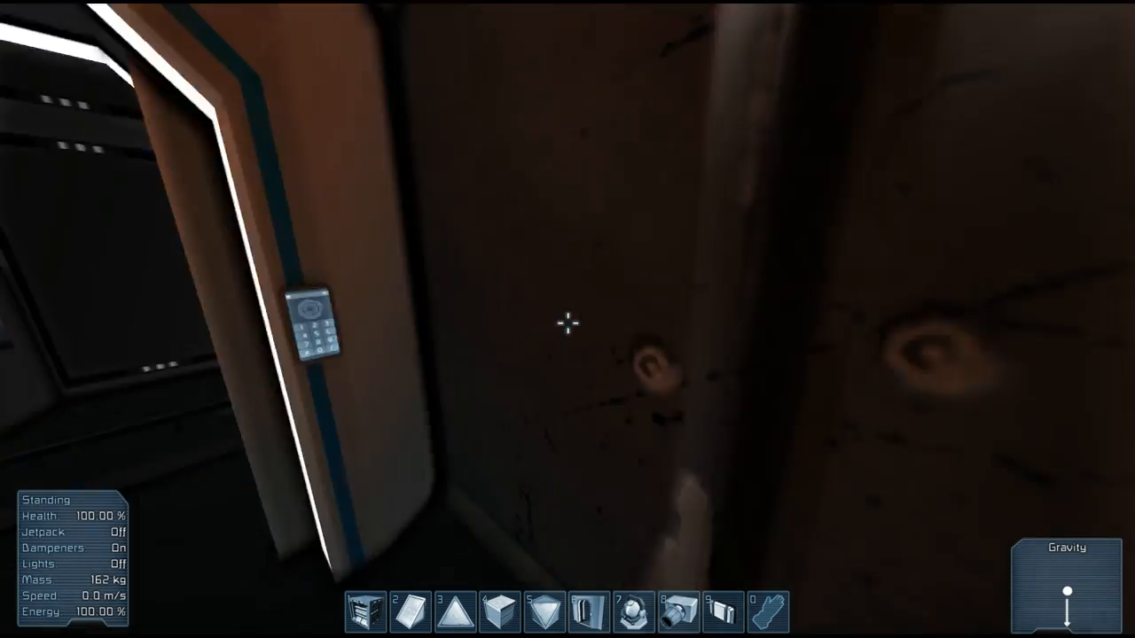
mouse_move(567, 319)
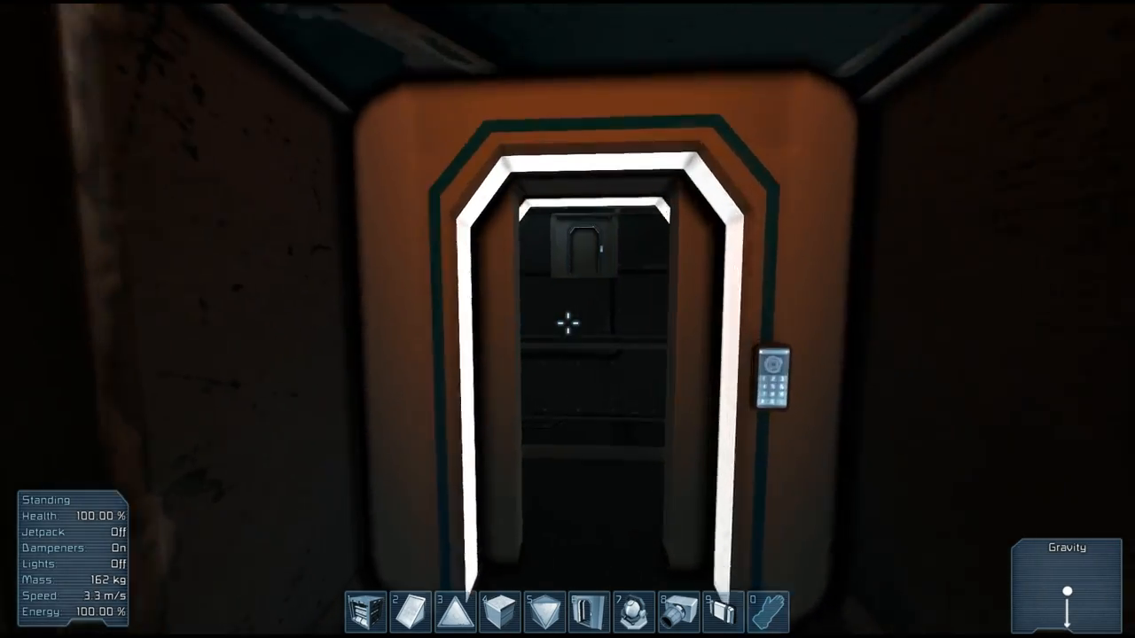
key("j")
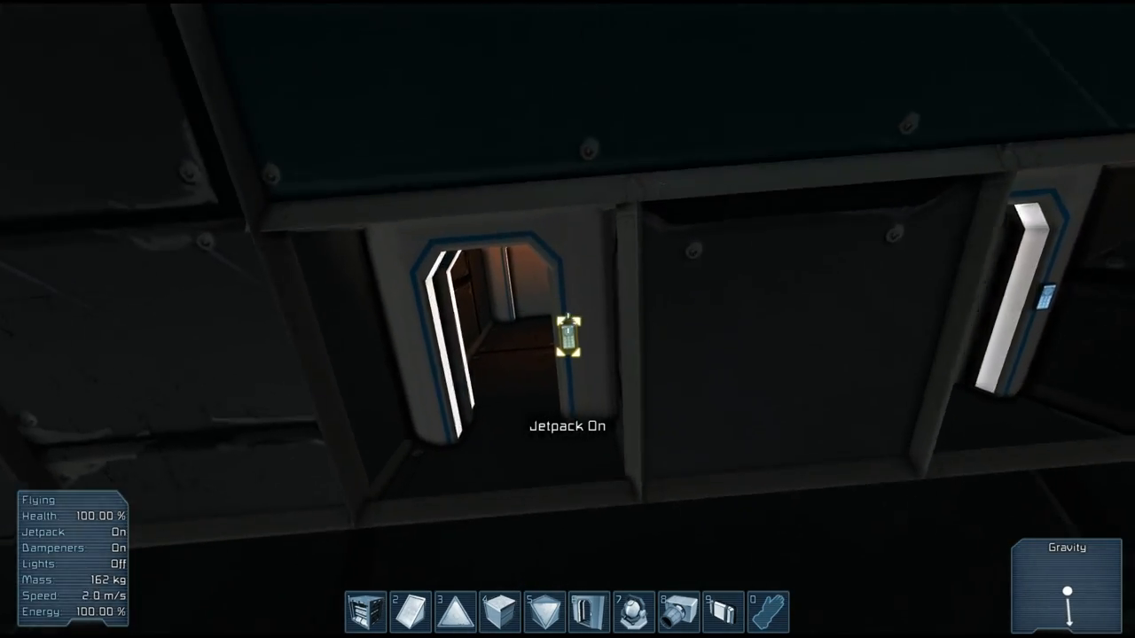